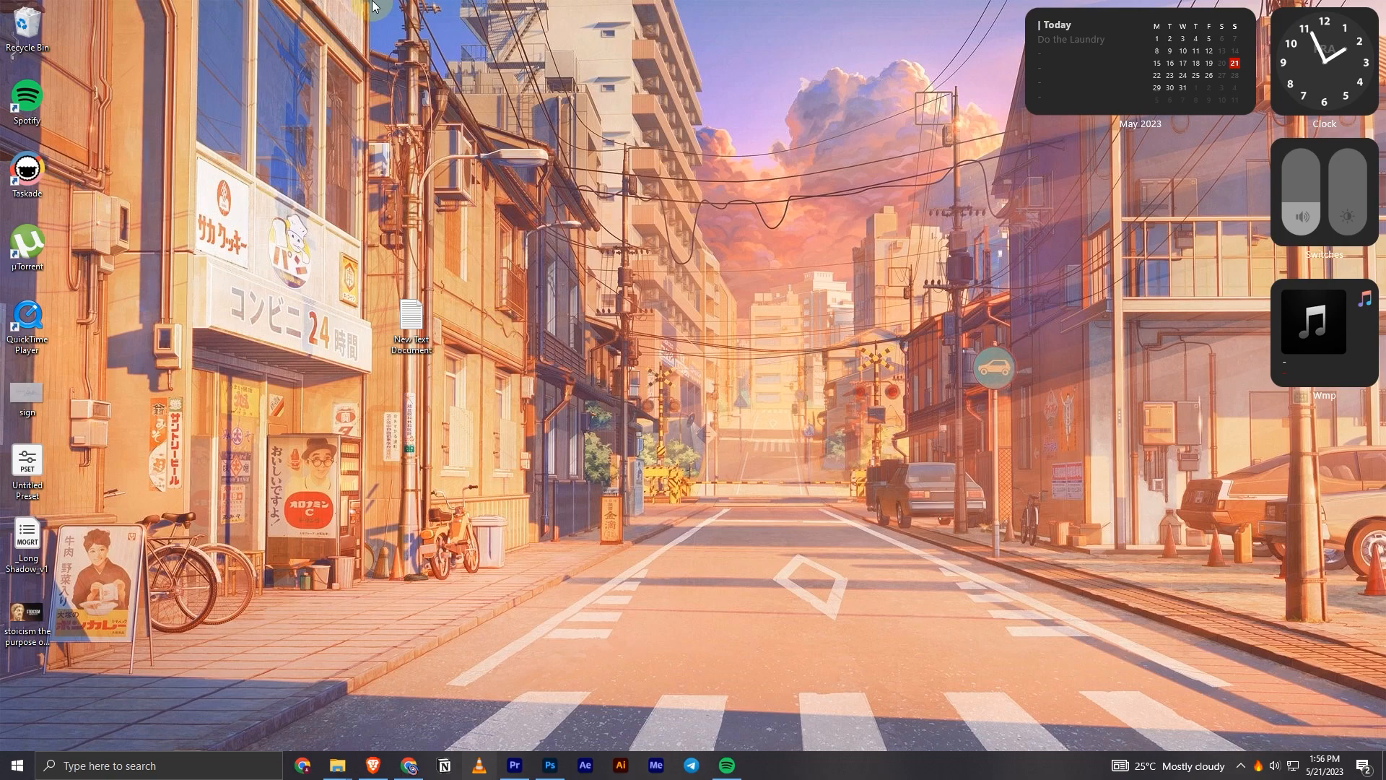
mouse_move(515, 766)
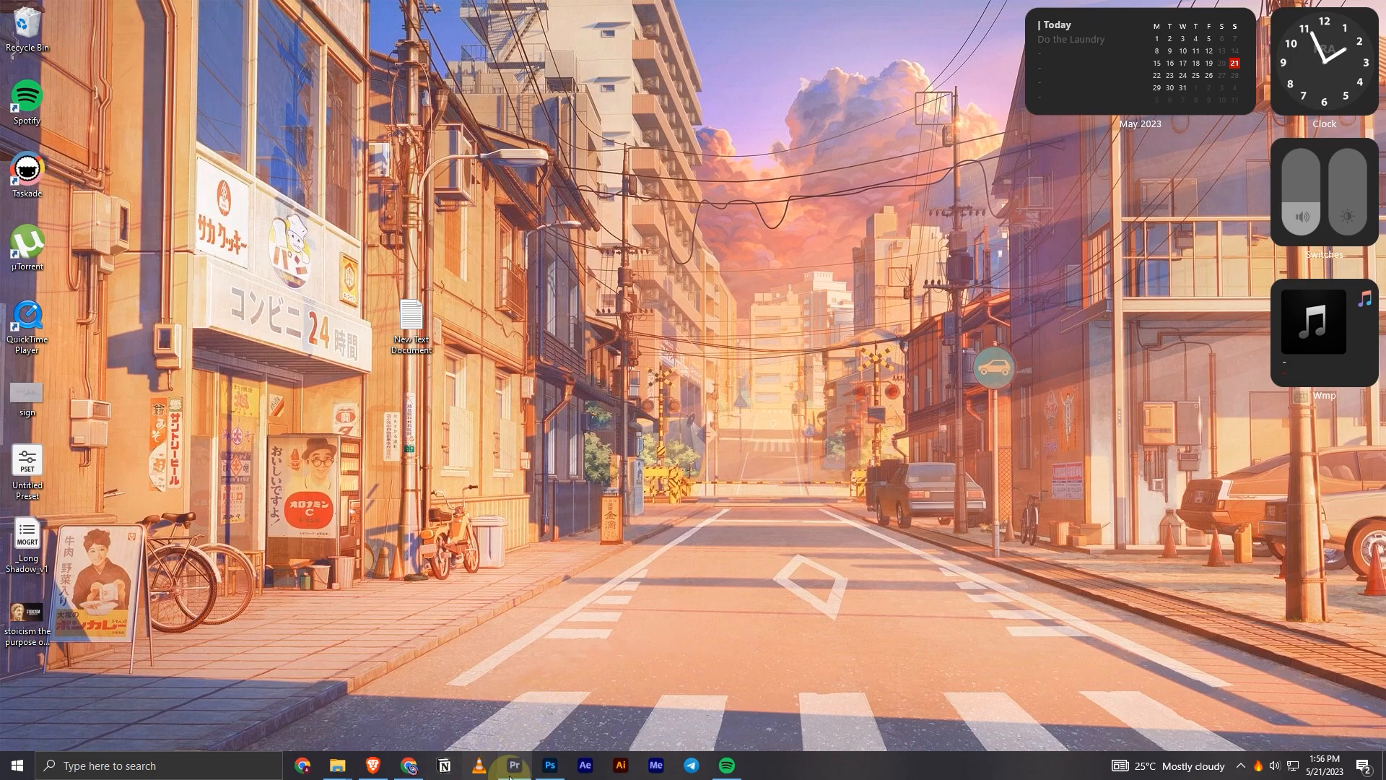
Launch Premiere Pro with the sampl project and move the Sequence 01 playhead to about 00:00:10:44
click(514, 765)
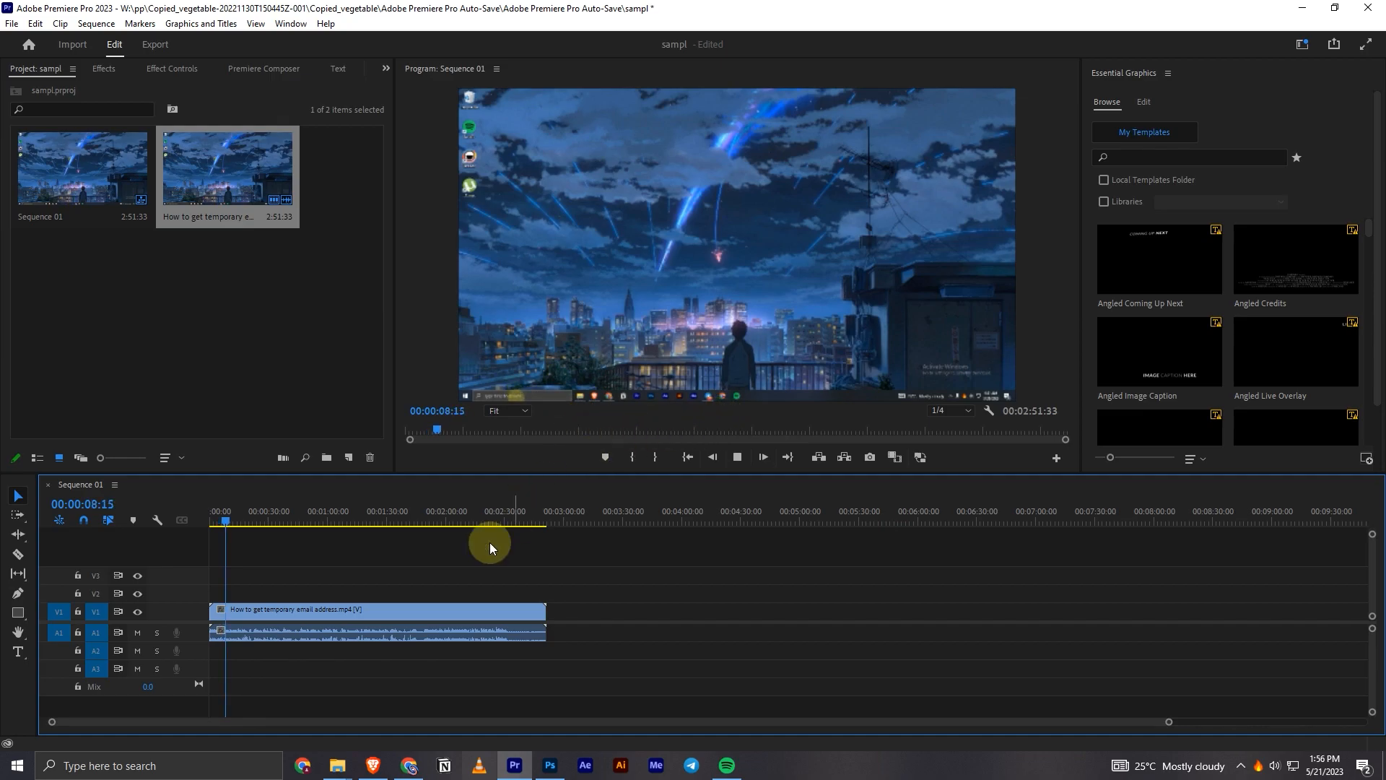
drag(491, 519, 228, 520)
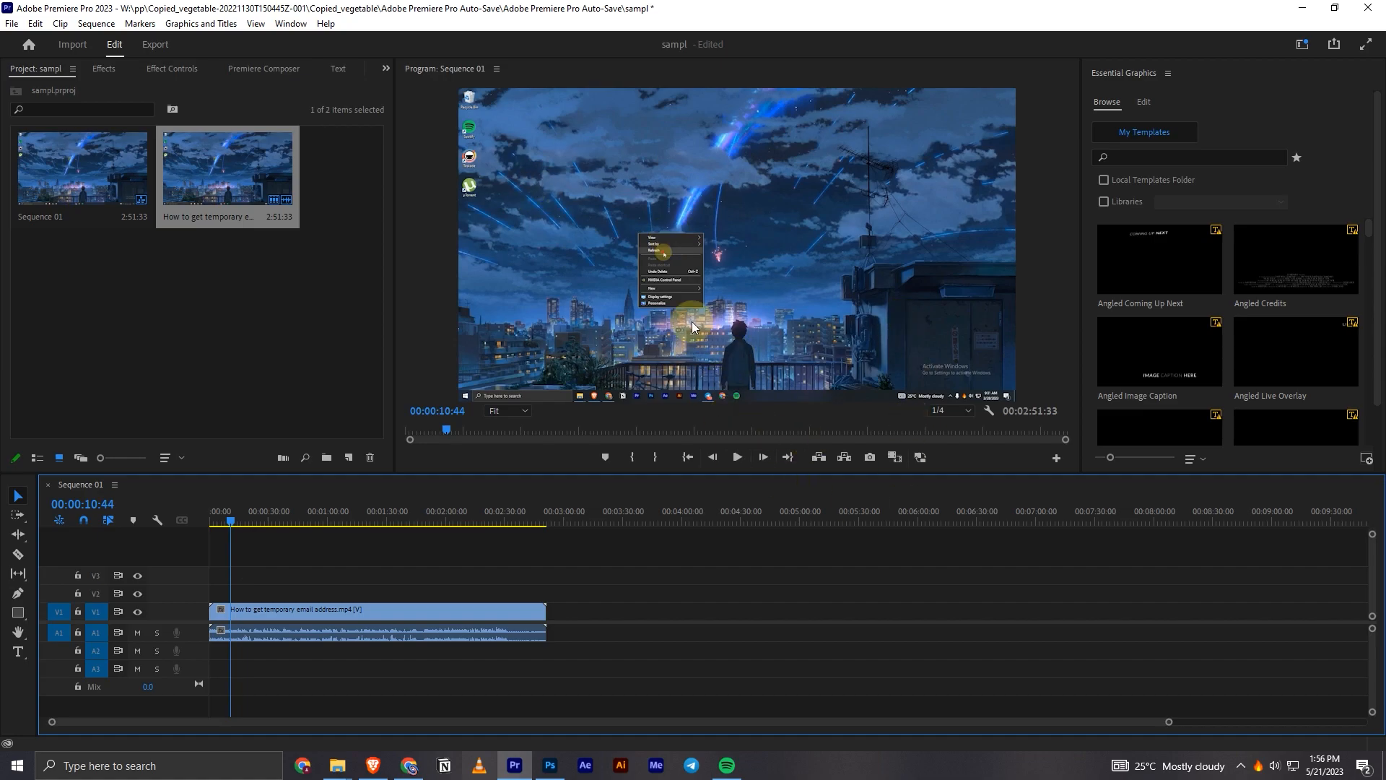
mouse_move(940, 411)
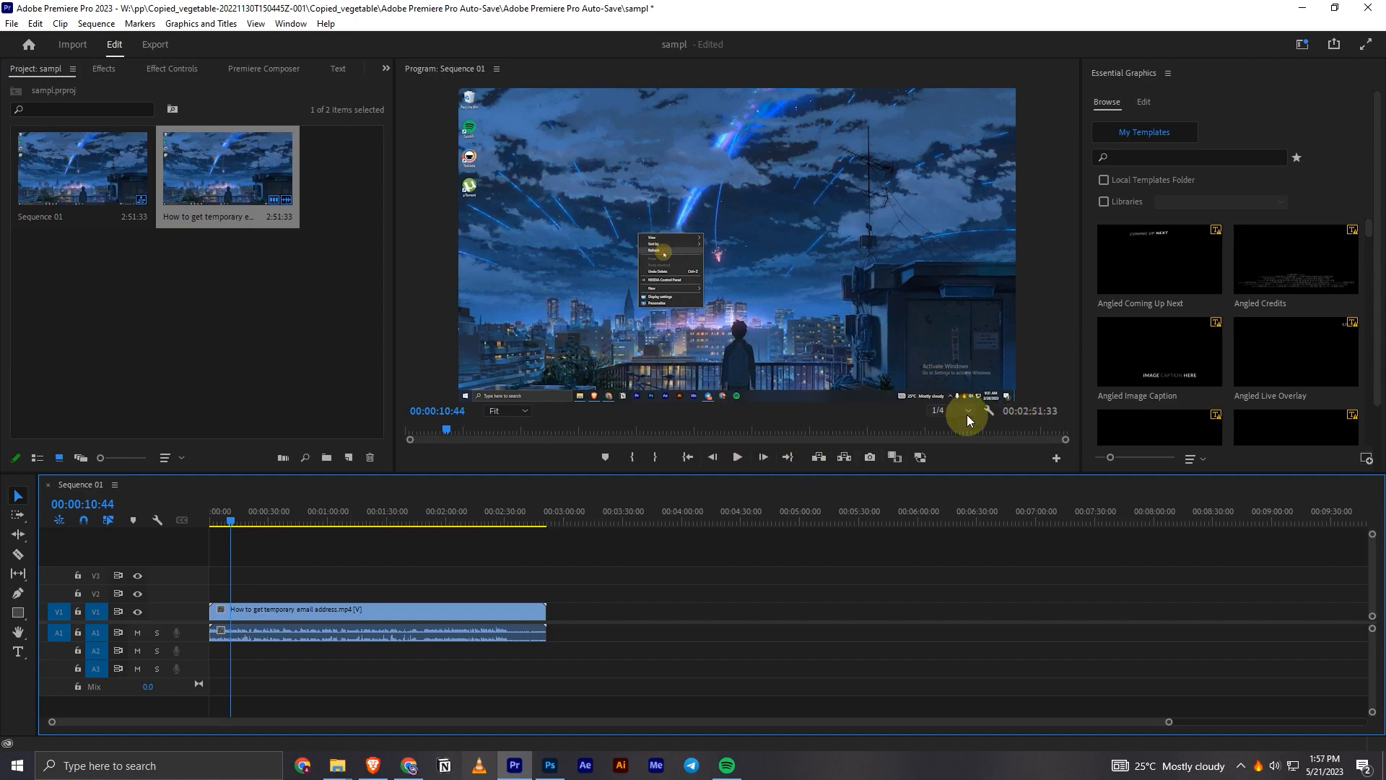
mouse_move(999, 412)
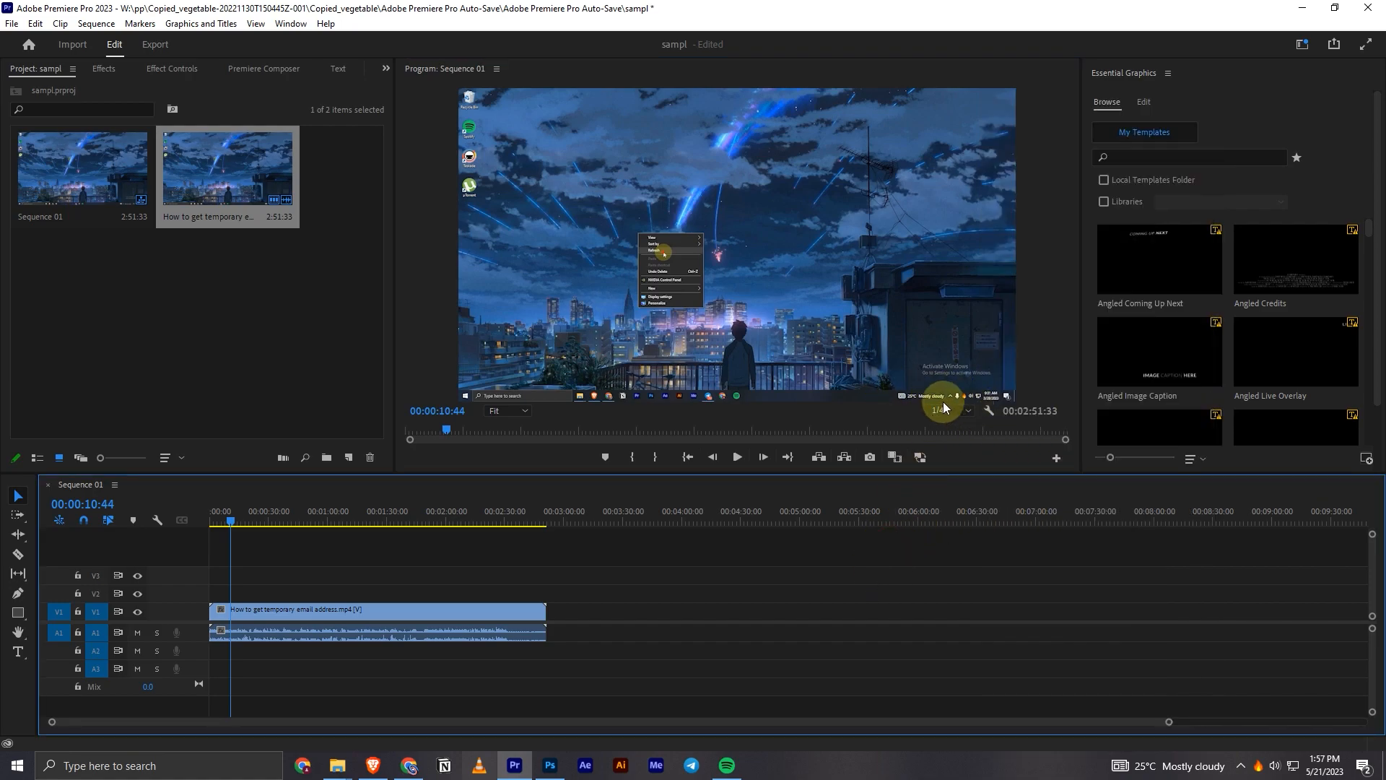
Set the Program Monitor playback resolution from 1/4 to Full
click(940, 410)
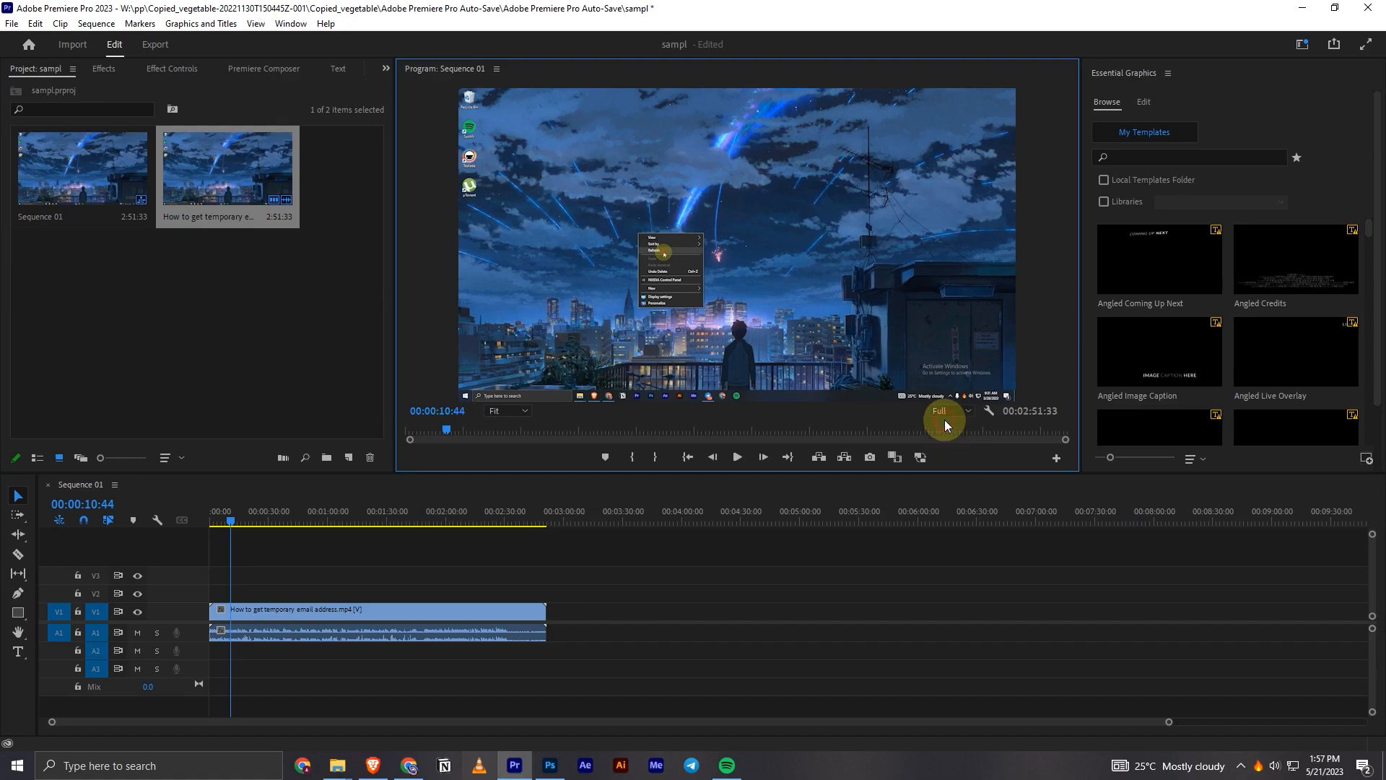
mouse_move(591, 345)
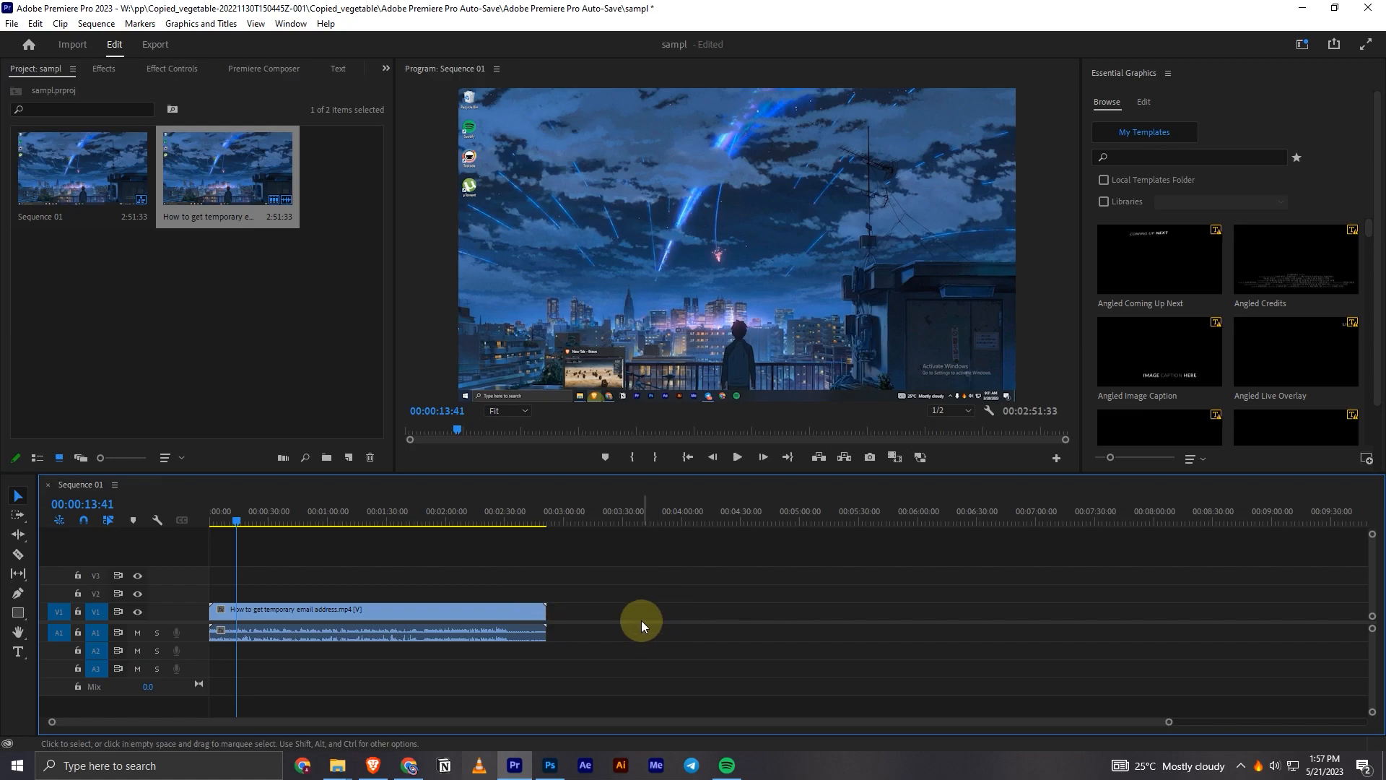
mouse_move(192, 554)
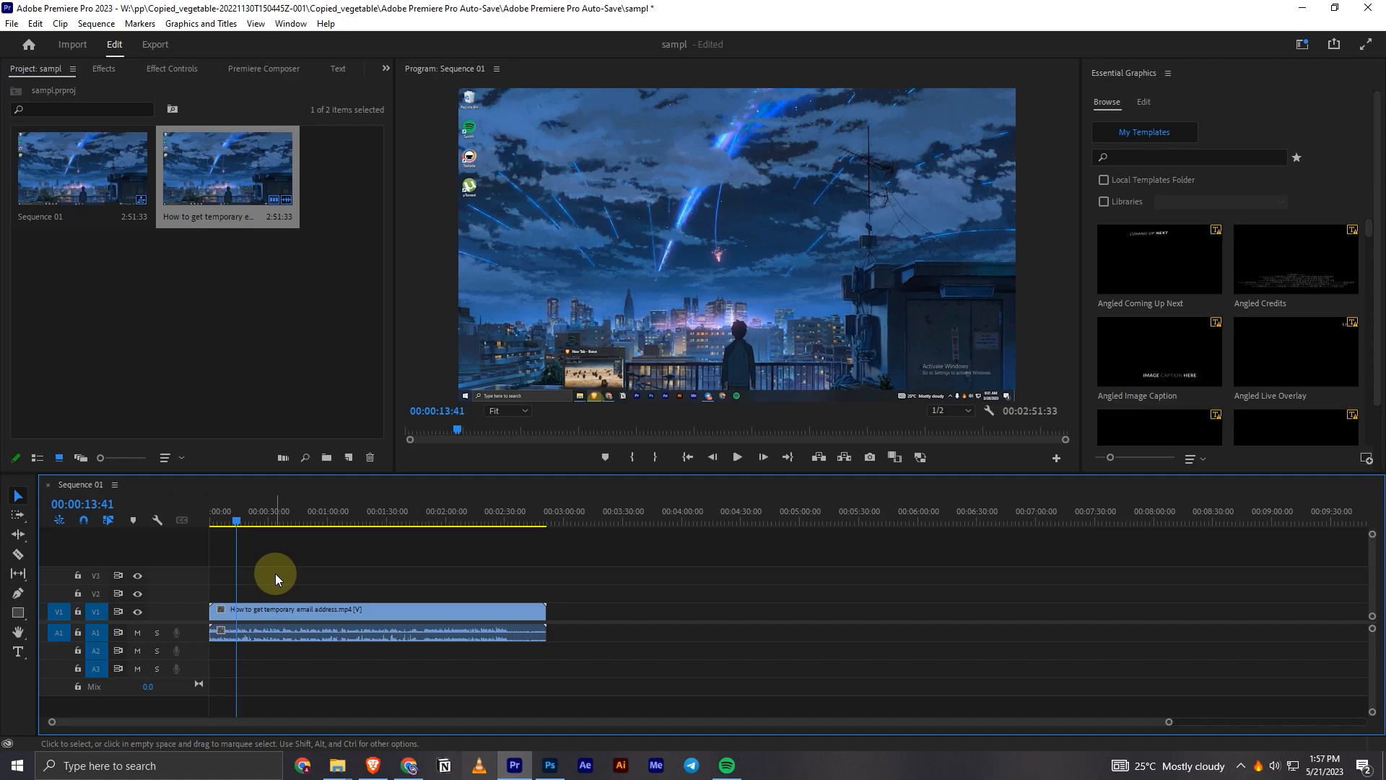
mouse_move(450, 583)
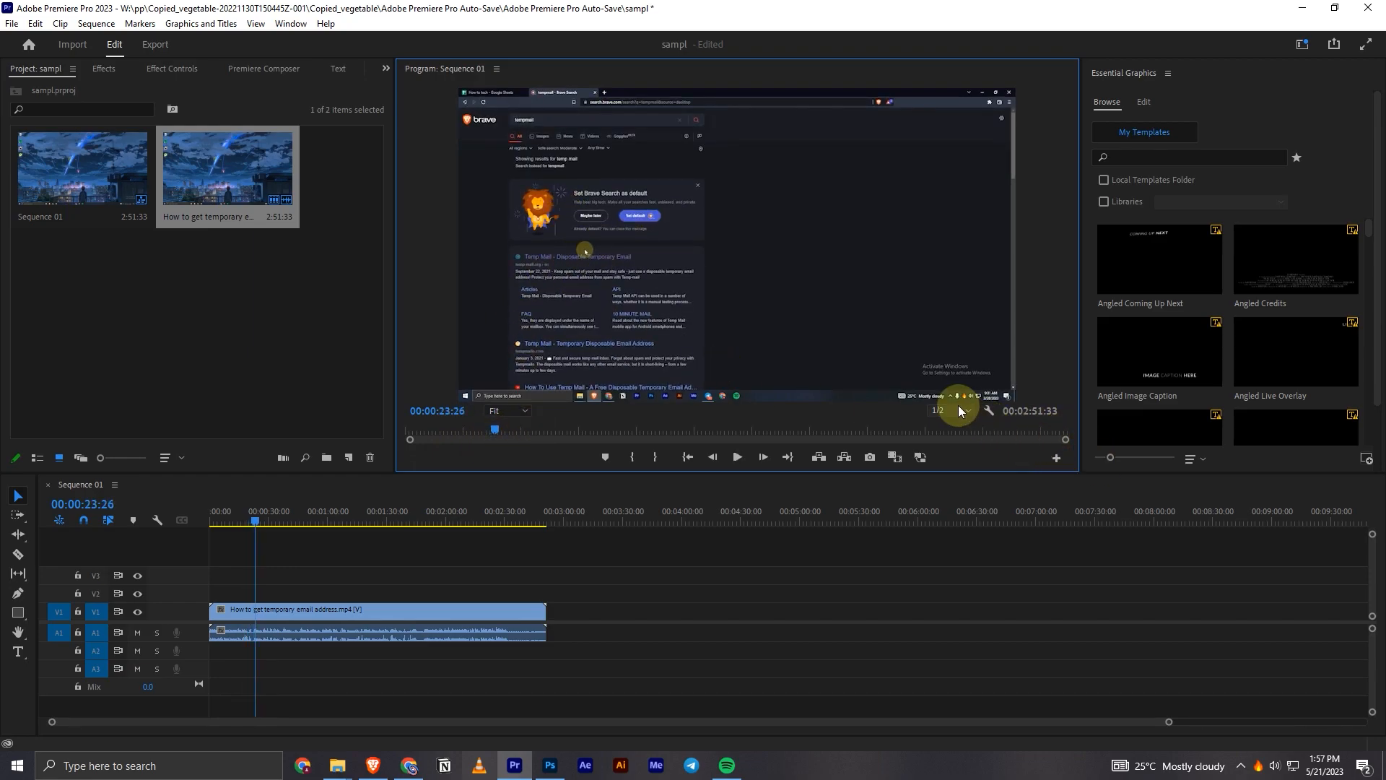
mouse_move(899, 513)
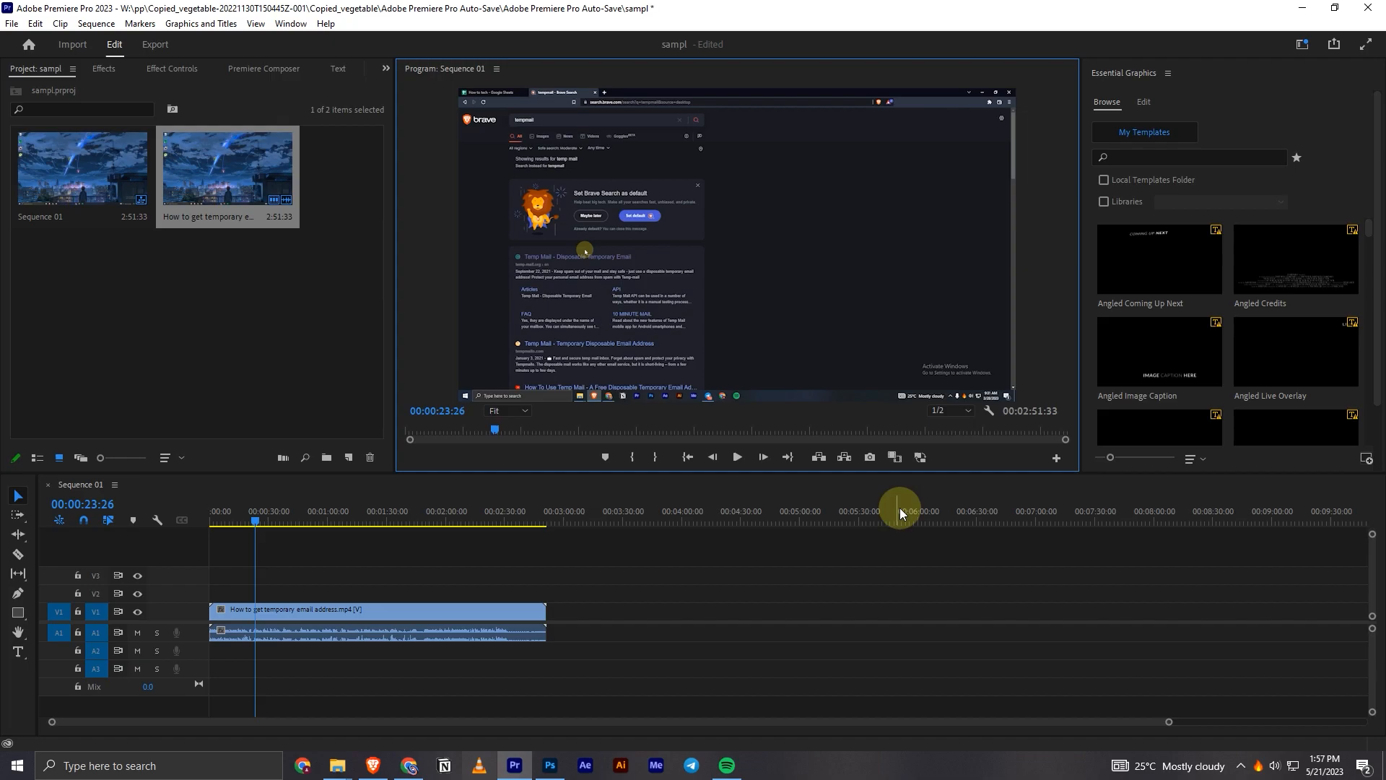